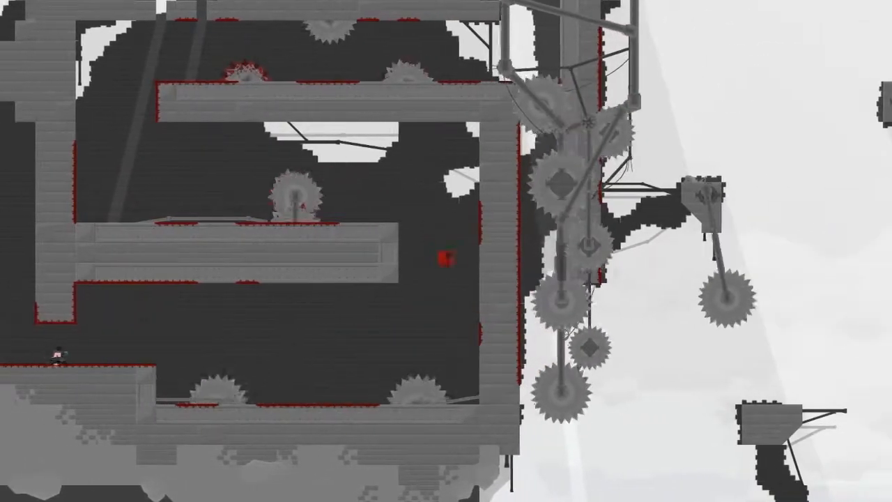
{"action": "scroll", "scroll_direction": "right", "scroll_amount": 3}
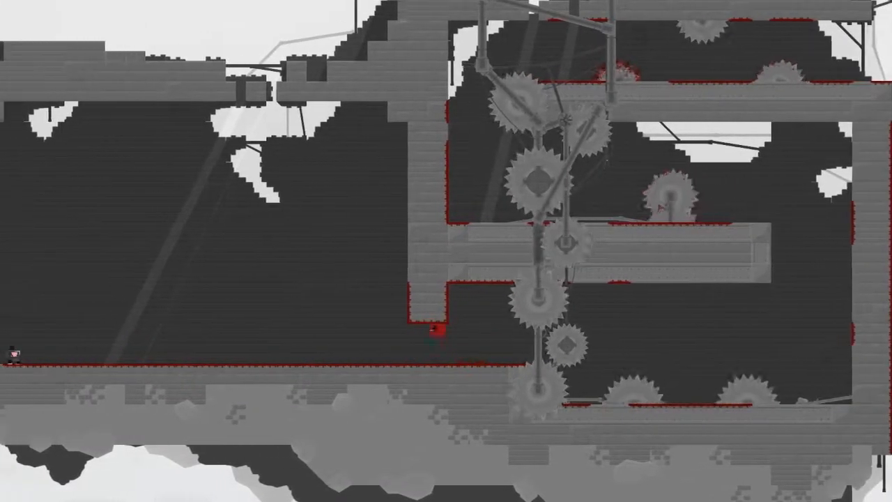
{"action": "scroll", "scroll_direction": "left", "scroll_amount": 3}
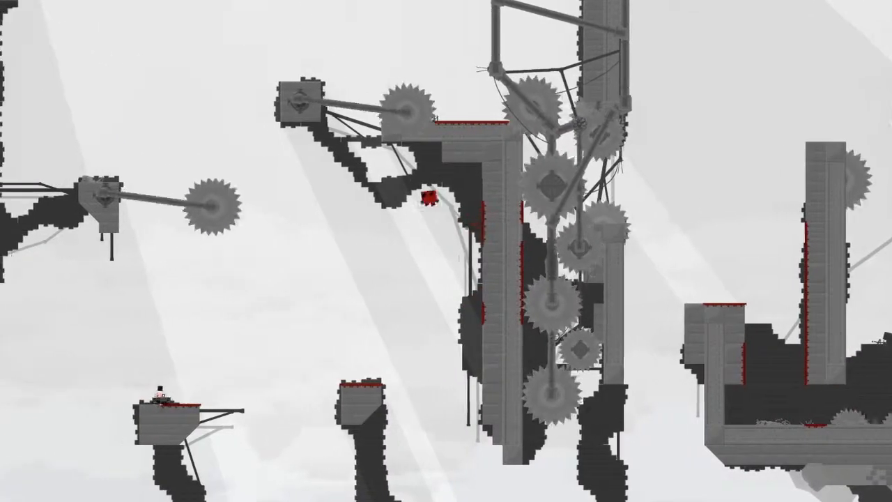
{"action": "scroll", "scroll_direction": "right", "scroll_amount": 3}
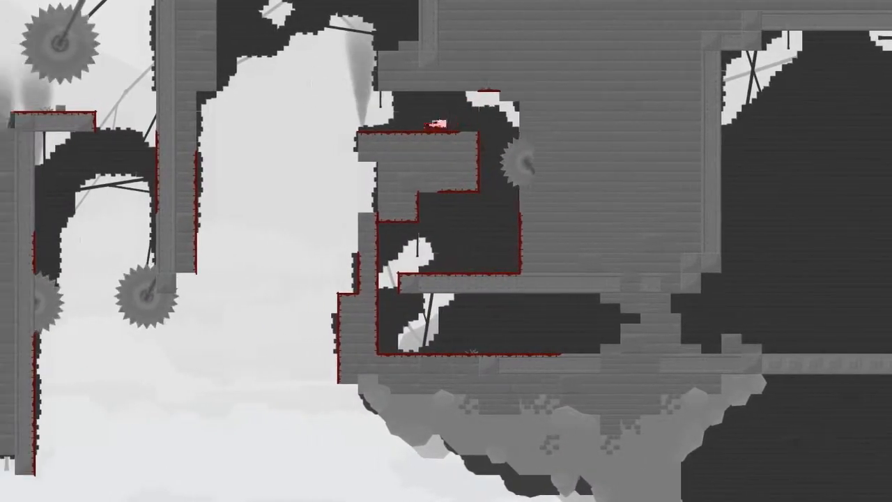
{"action": "scroll", "scroll_direction": "left", "scroll_amount": 3}
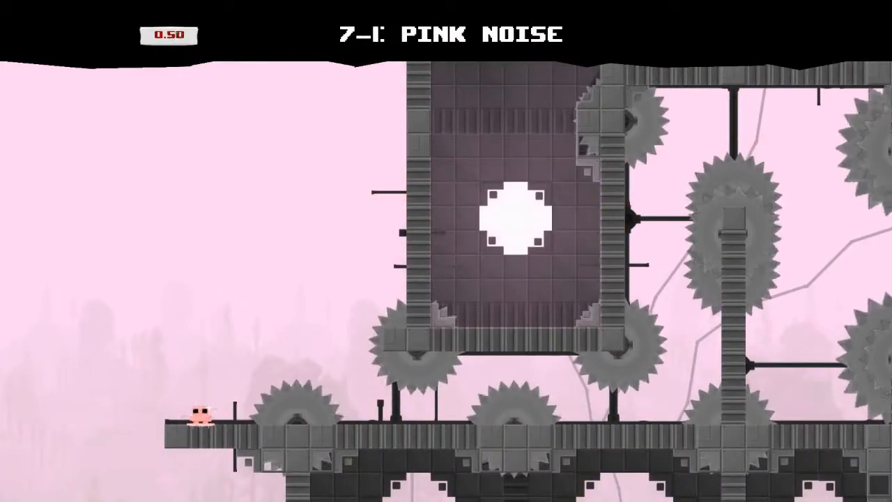
{"action": "key", "text": "right"}
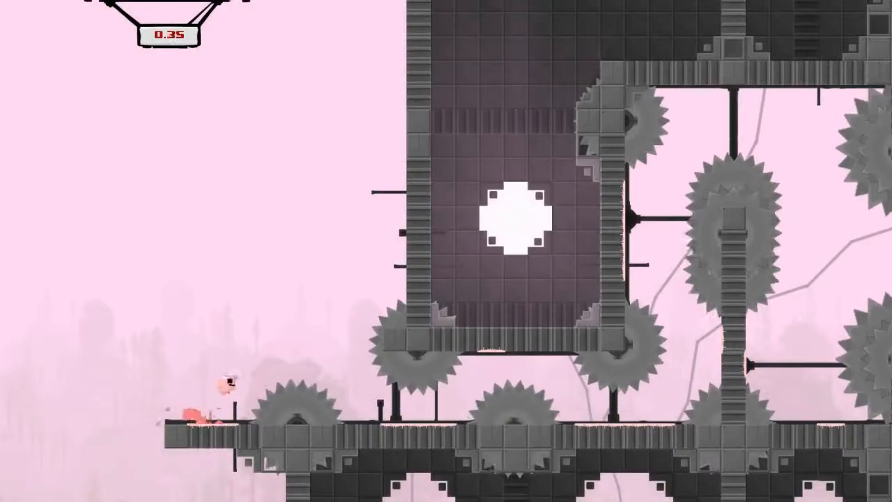
{"action": "key", "text": "right"}
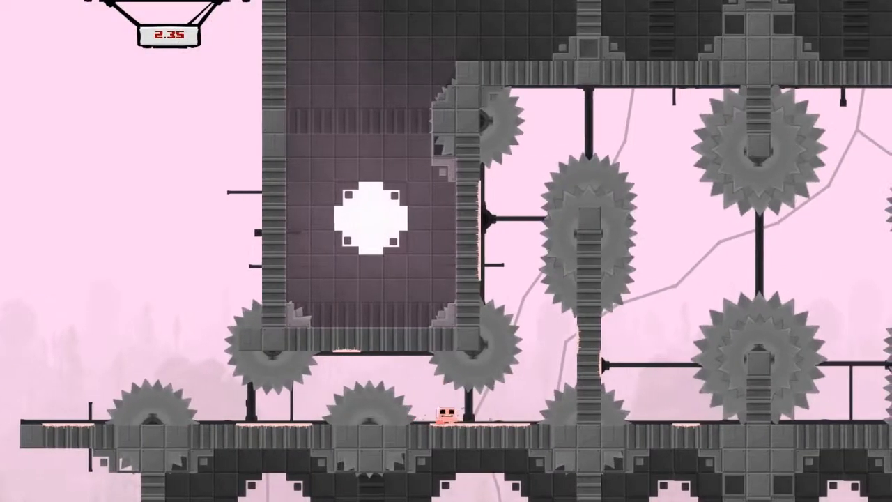